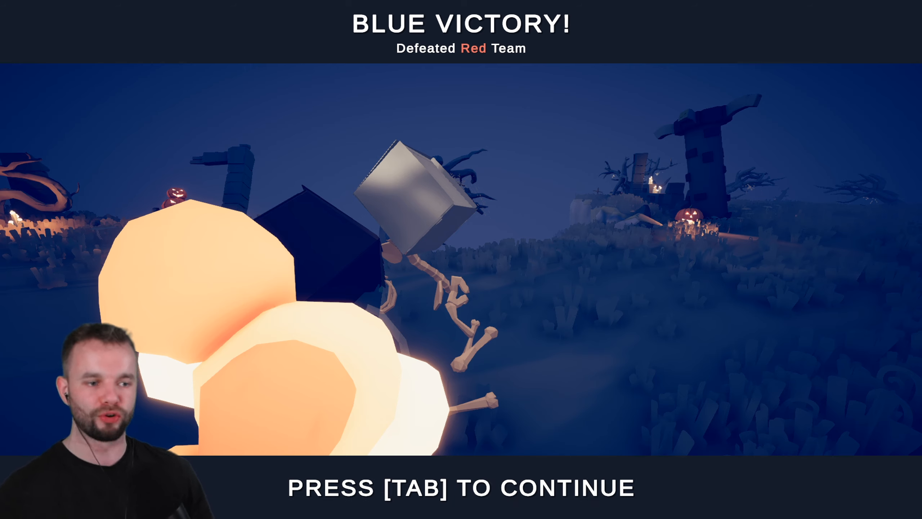
# Continue past the Blue Victory results from the night graveyard battle.
pyautogui.press('Tab')
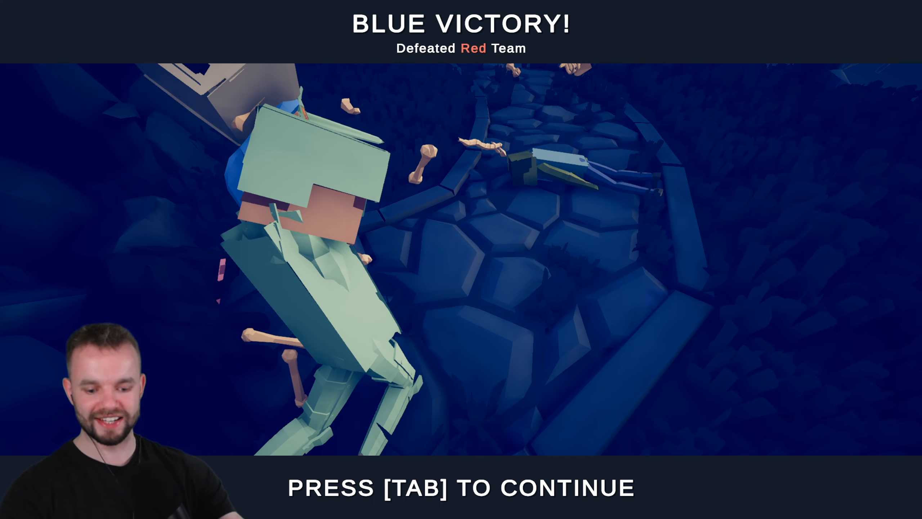
# Continue past the Blue Victory results from the stone arena battle.
pyautogui.press('tab')
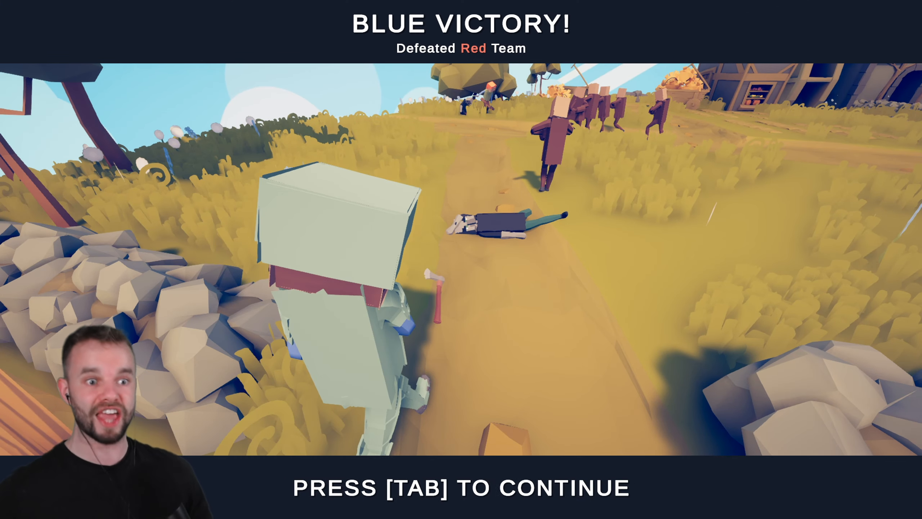
# Continue past the Blue Victory results from the village field battle.
pyautogui.press('tab')
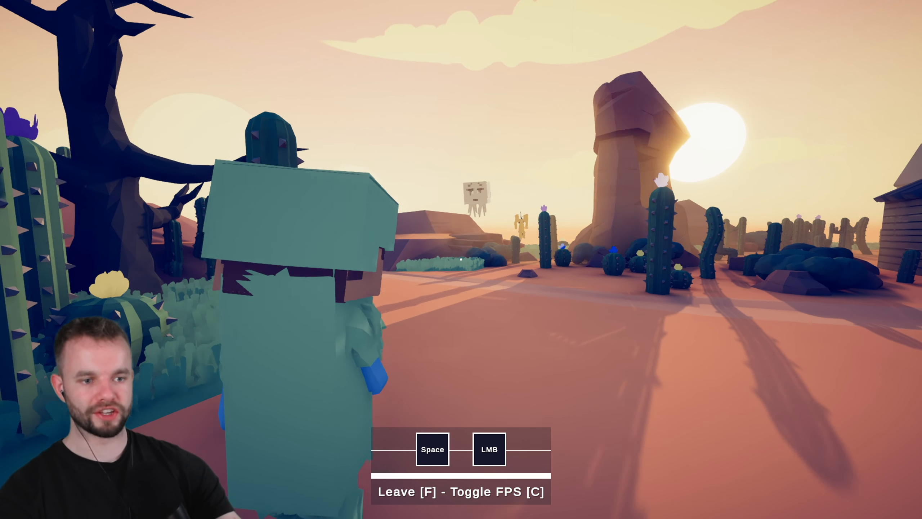
# Jump with the possessed blocky fighter while facing the ghast in the desert.
pyautogui.press('space')
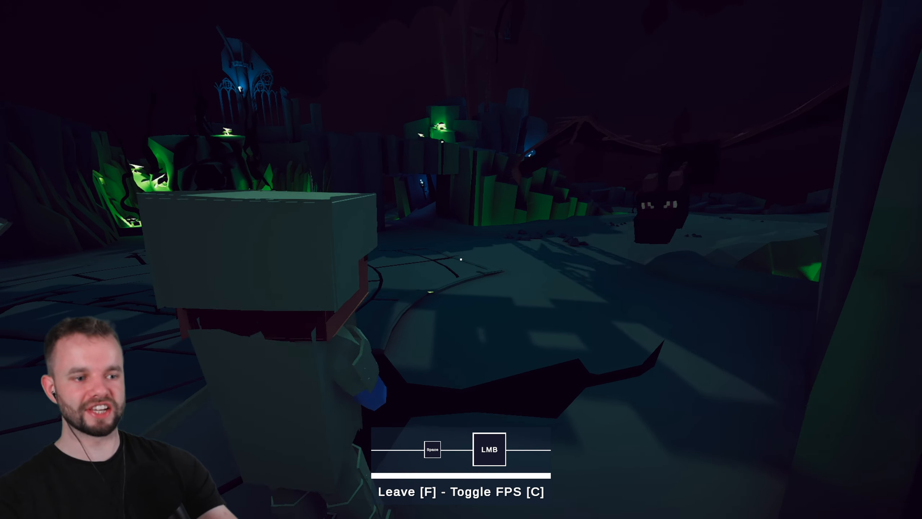
# Strike at the winged dark creature and jump with the possessed blocky fighter.
pyautogui.click(489, 458)
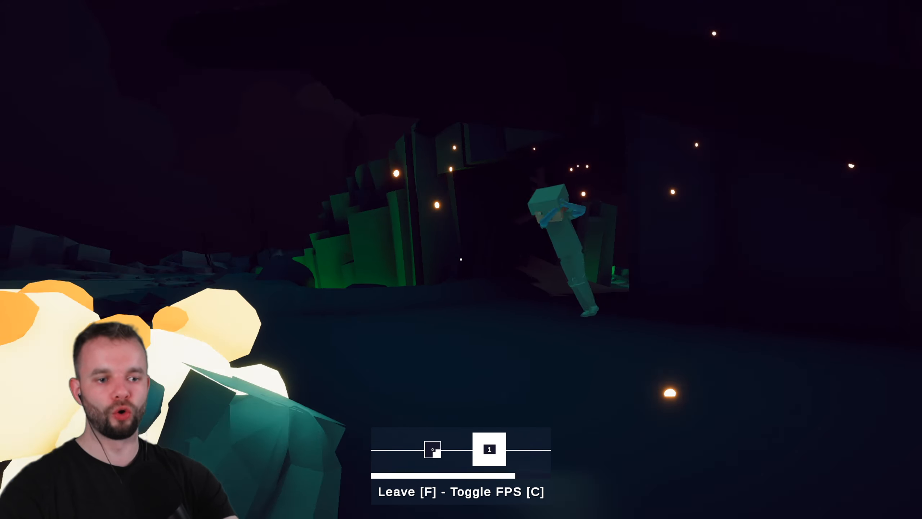
pyautogui.press('space')
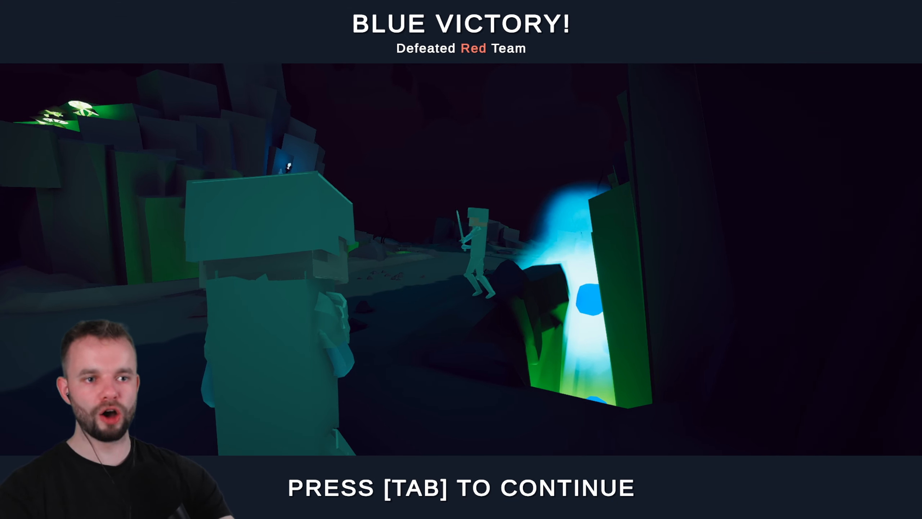
# Dismiss the Blue Victory screen and continue to the wheat field battle.
pyautogui.press('tab')
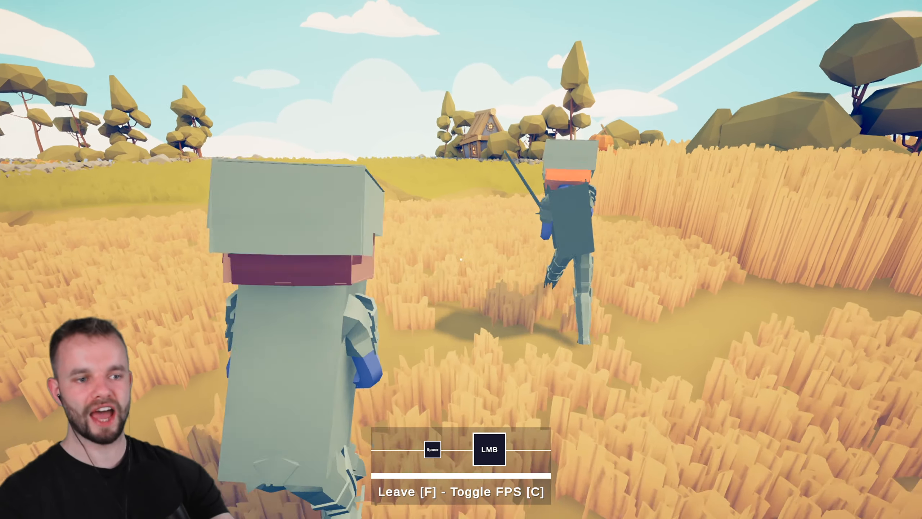
# Strike the wither with the controlled blue-helmeted fighter's weapon.
pyautogui.click(489, 449)
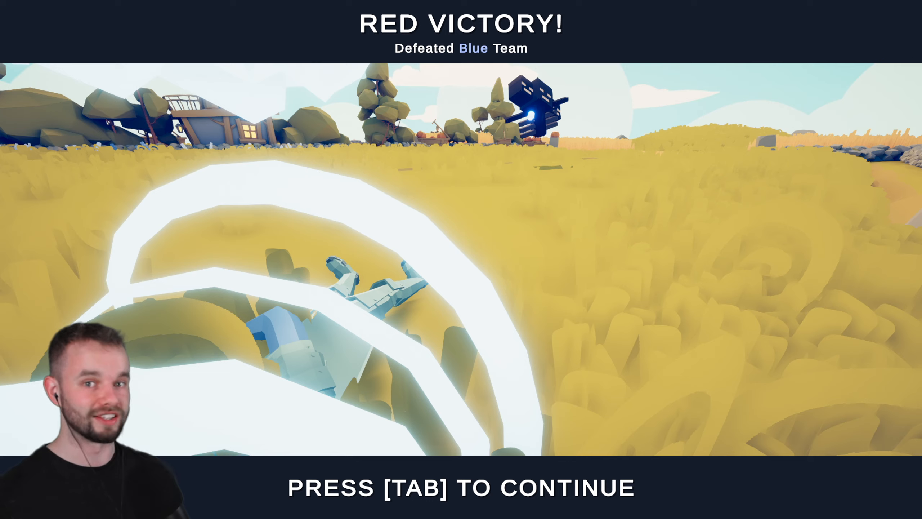
# Dismiss the Red Victory screen and continue to the Dream SMP battle.
pyautogui.press('Tab')
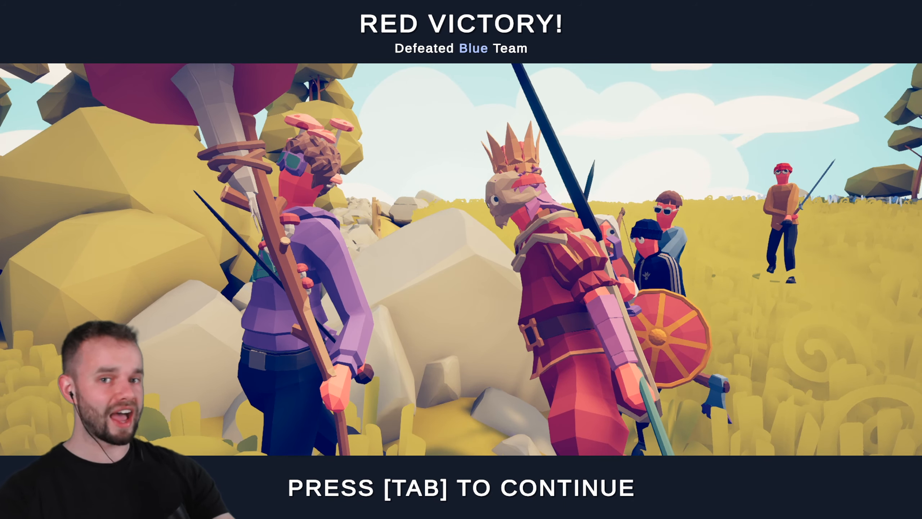
# Dismiss the Red Victory screen, then jump as the possessed fighter in the new battle.
pyautogui.press('tab')
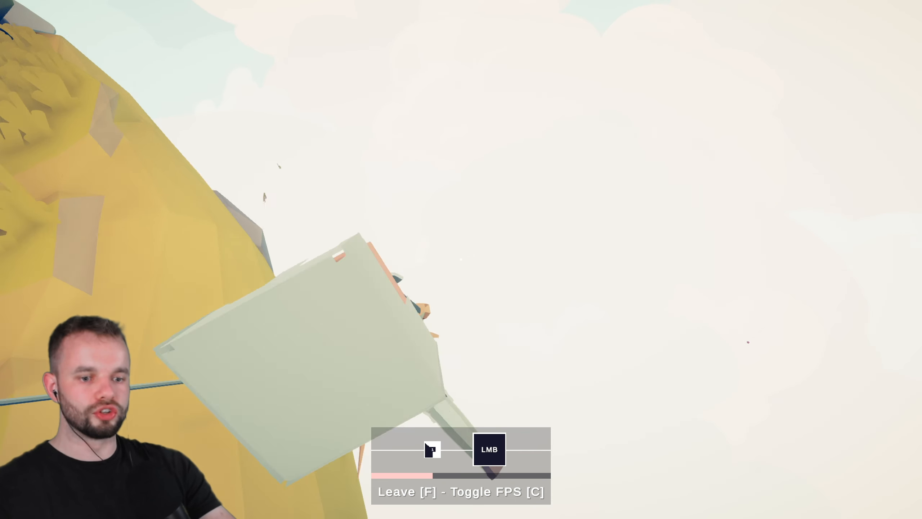
pyautogui.press('space')
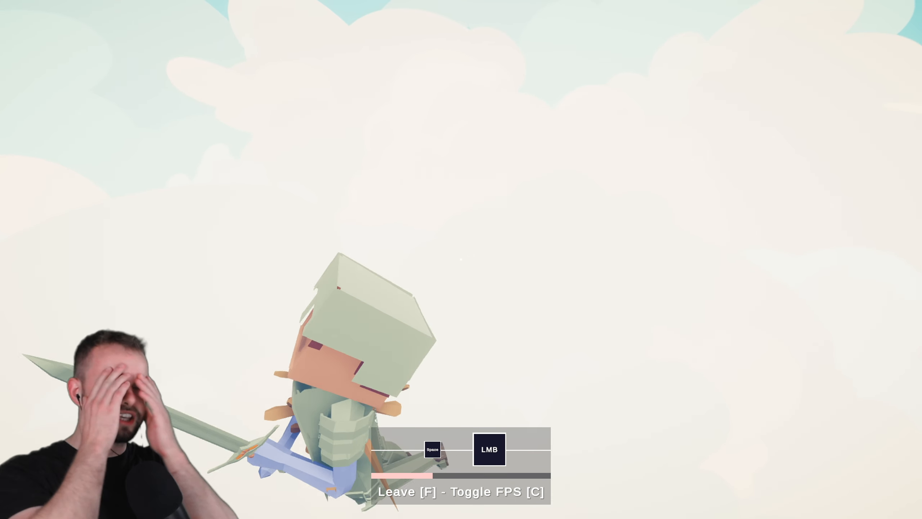